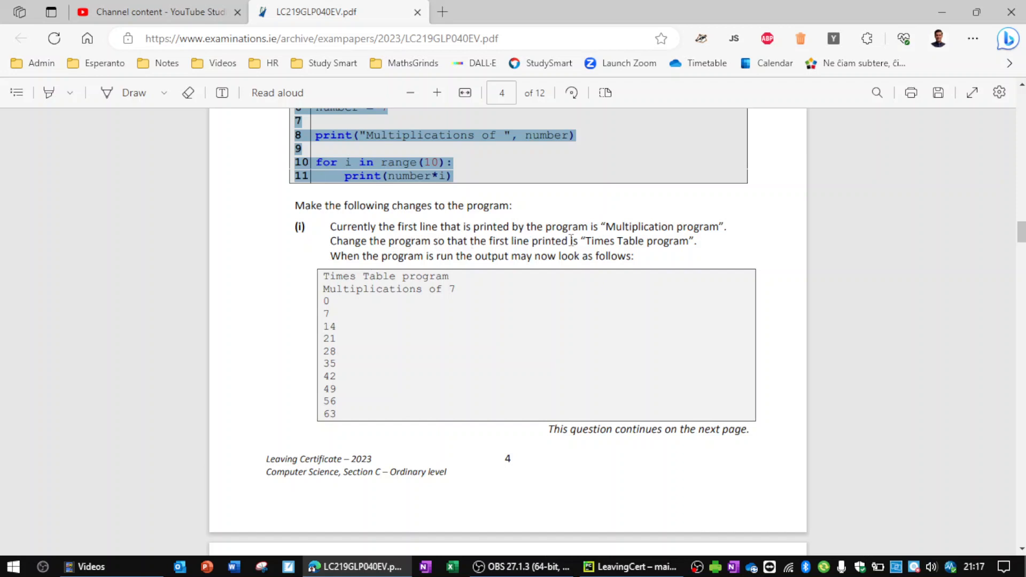
- Switch from the exam PDF back to main.py in PyCharm
{"action": "left_click", "coordinate": [628, 566]}
{"action": "type", "text": "if temp"}
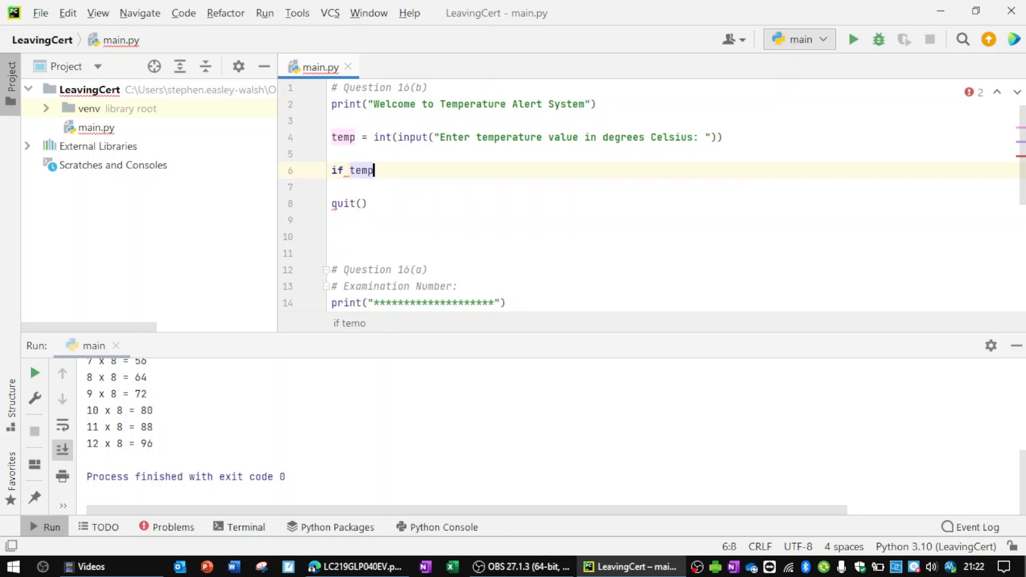
- Switch to the Edge PDF showing Question 16(b)'s temperature conditions table
{"action": "left_click", "coordinate": [356, 567]}
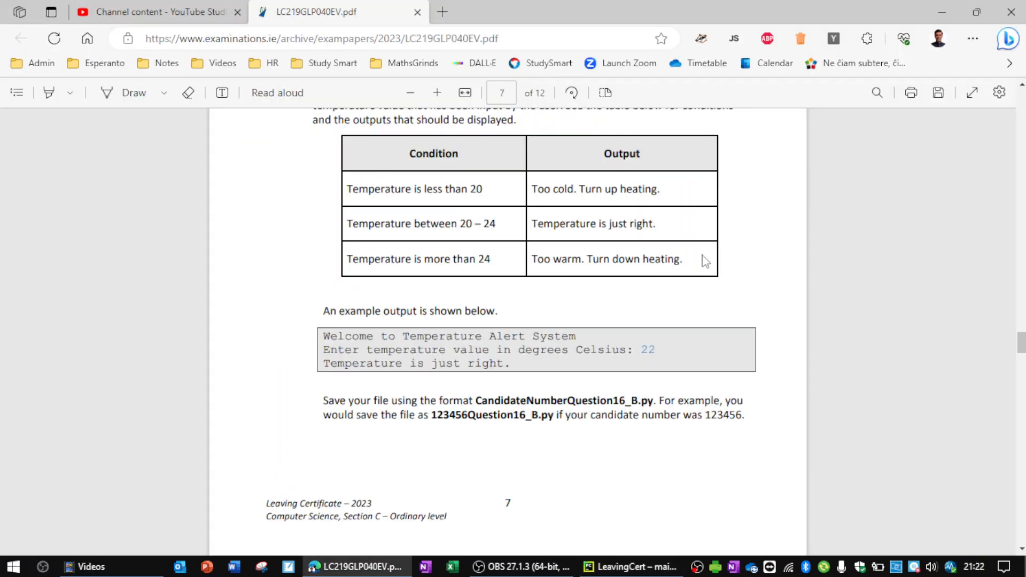
- Return to PyCharm to finish the if/elif branches and run the program with 22
{"action": "left_click", "coordinate": [631, 566]}
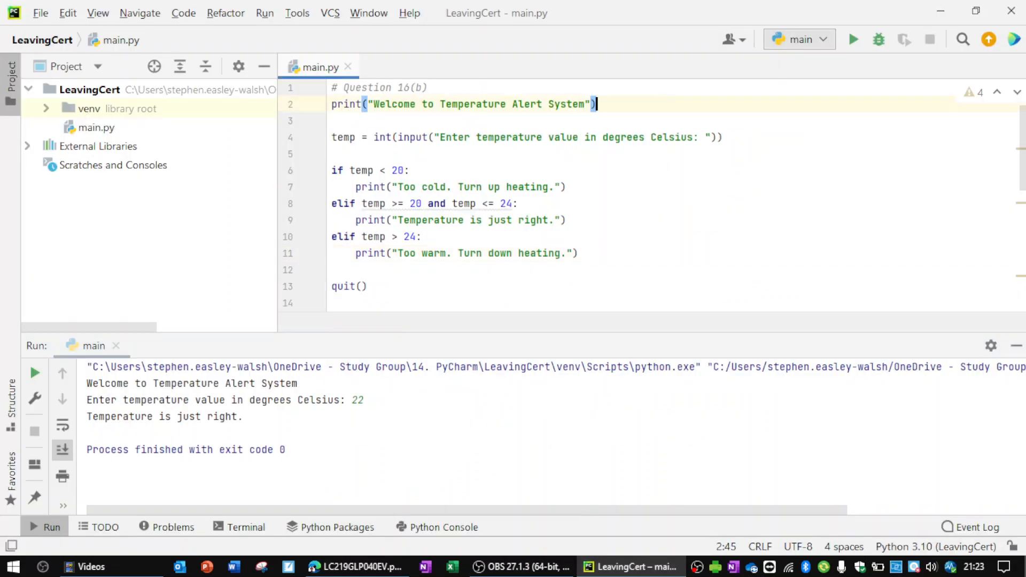
- Add the comment '# this message is for between 20 and 24 inclusive' to the middle branch
{"action": "type", "text": "# this message is for between"}
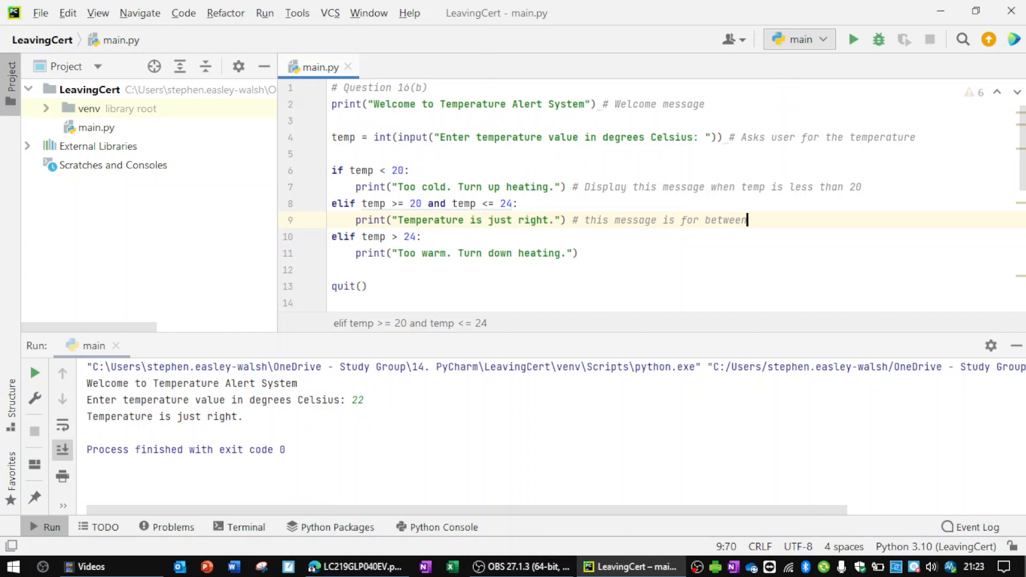
{"action": "type", "text": "20 and 24 inclusive"}
{"action": "left_click", "coordinate": [679, 253]}
{"action": "type", "text": " #"}
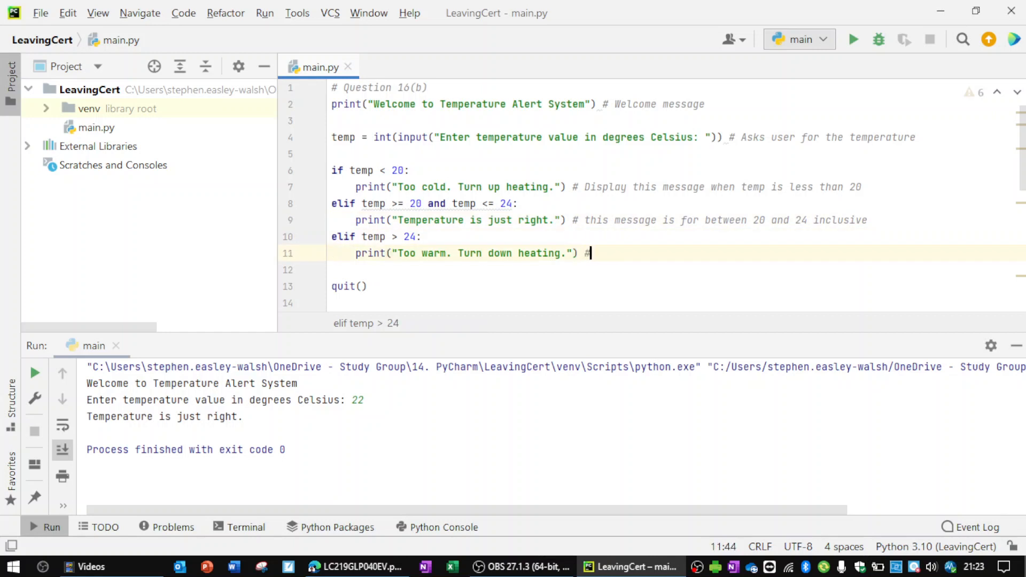